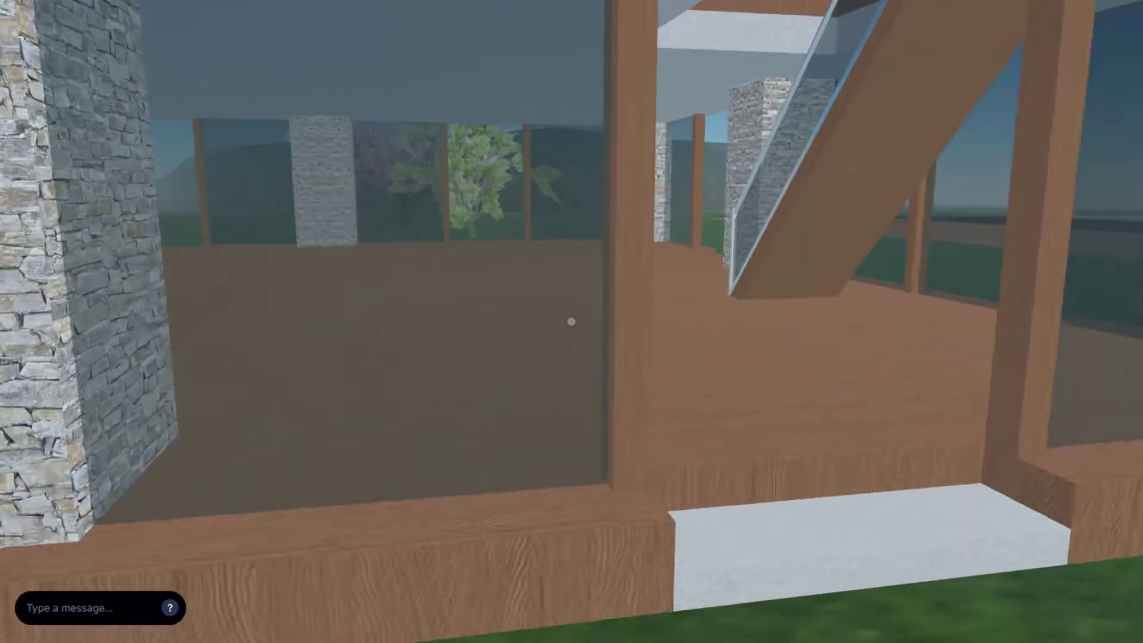
mouse_move(571, 321)
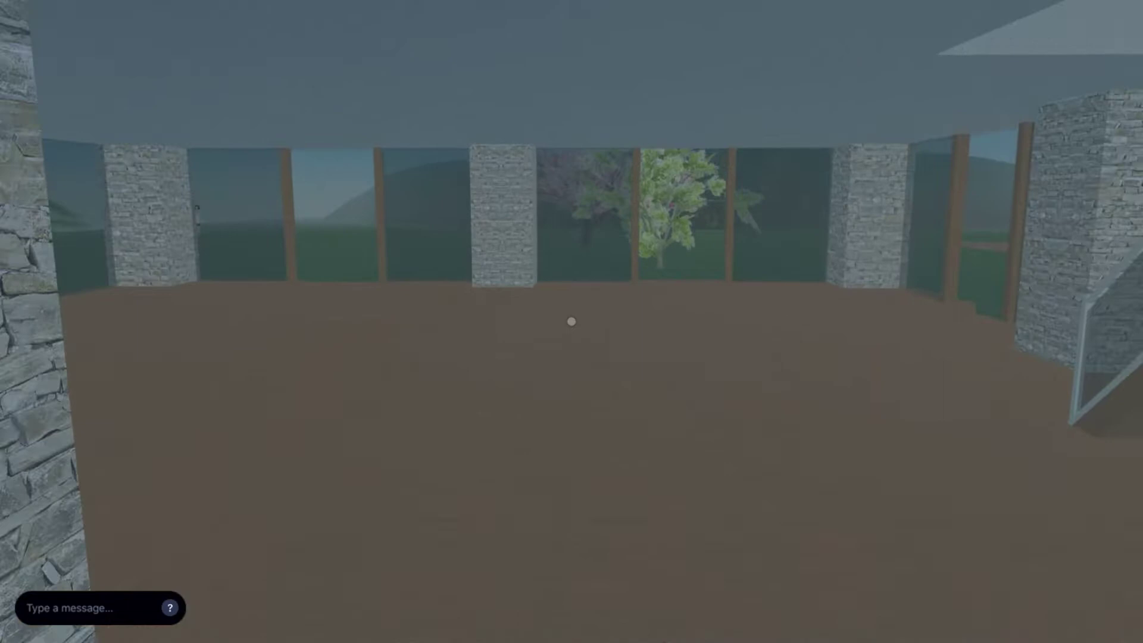